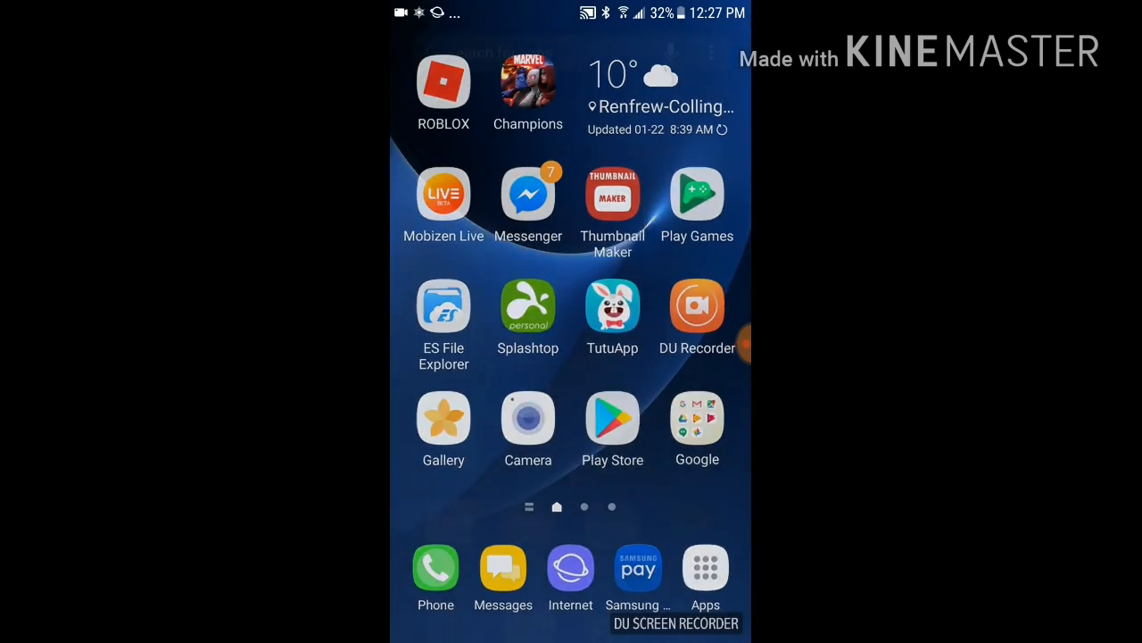
Search the Play Store for 'splashtop', then launch Splashtop Personal and refresh its computer list
{"action": "left_click", "coordinate": [705, 567]}
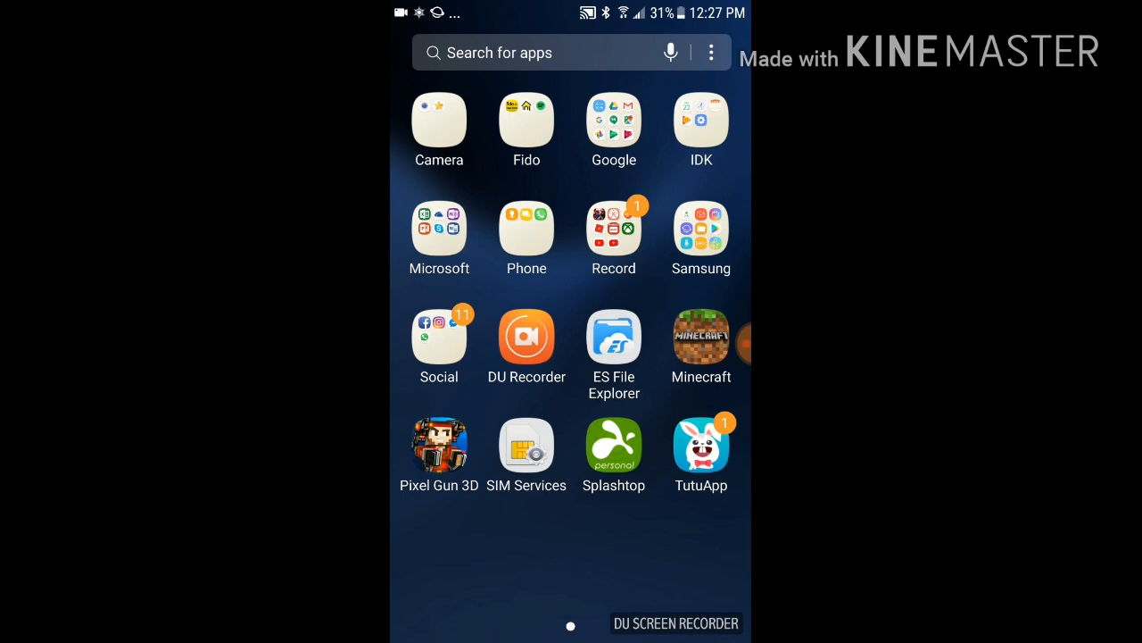
{"action": "left_click", "coordinate": [701, 228]}
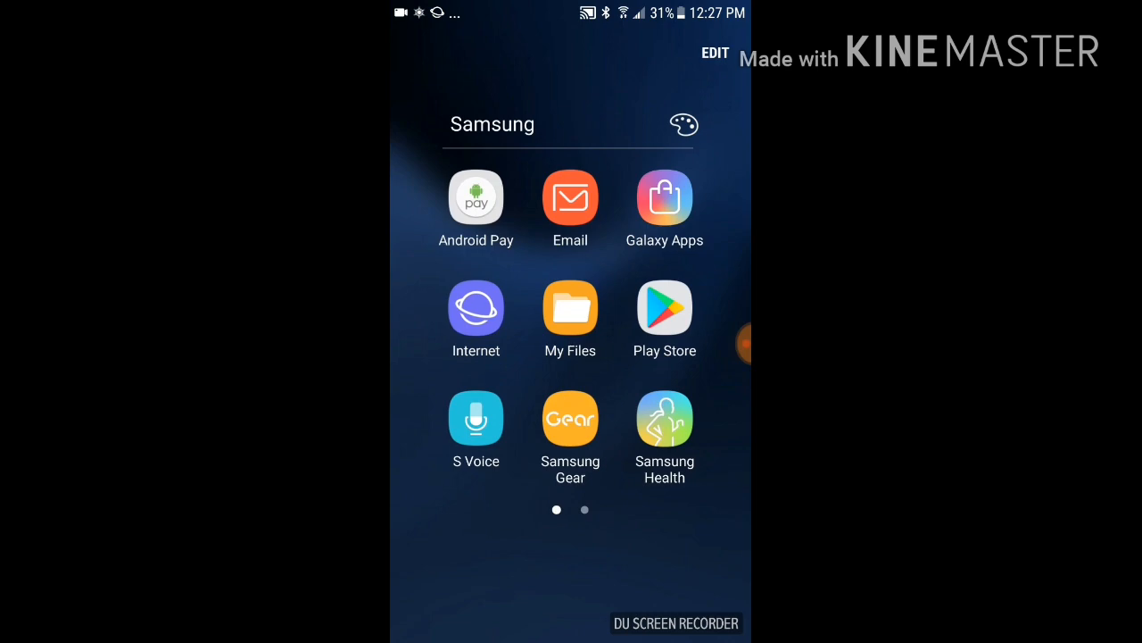
{"action": "left_click", "coordinate": [664, 308]}
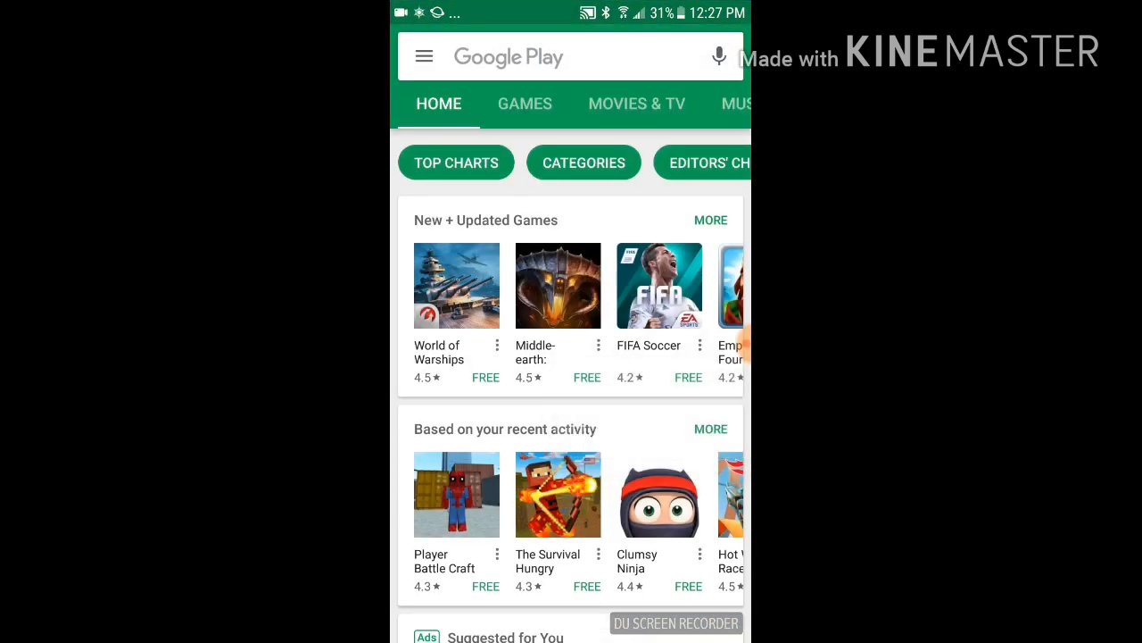
{"action": "type", "text": "splashtop"}
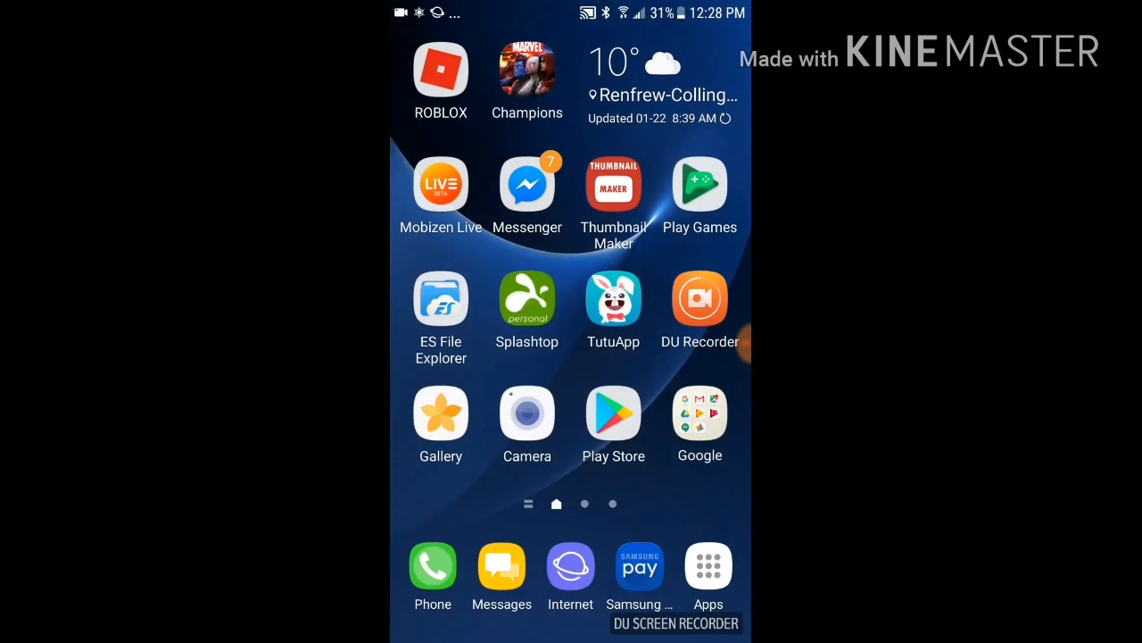
{"action": "left_click", "coordinate": [708, 565]}
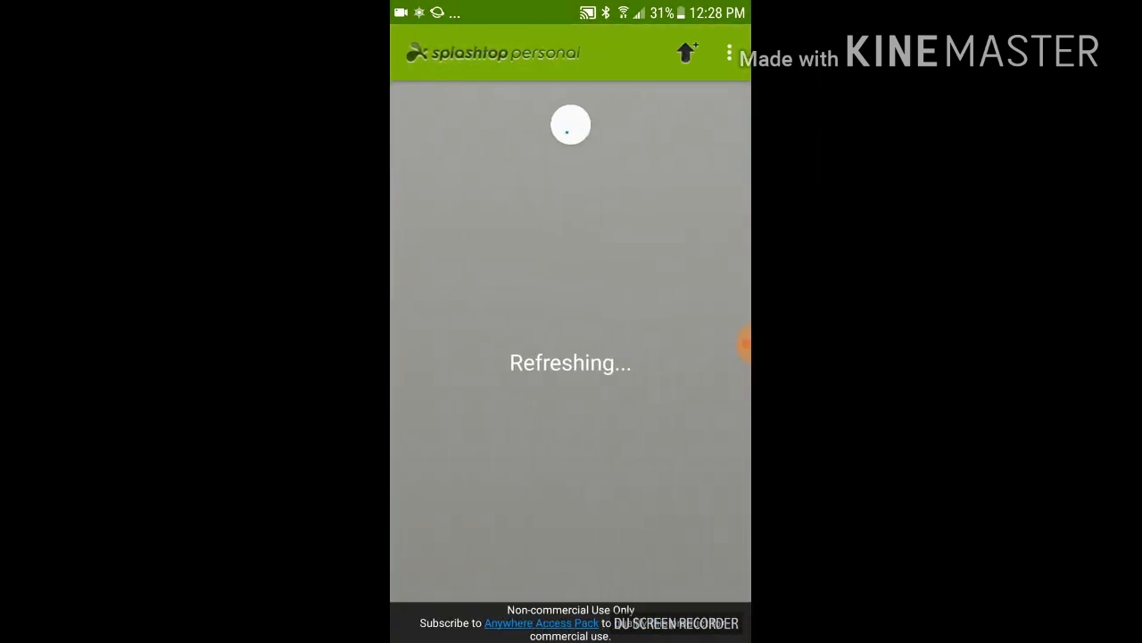
{"action": "left_click", "coordinate": [744, 346]}
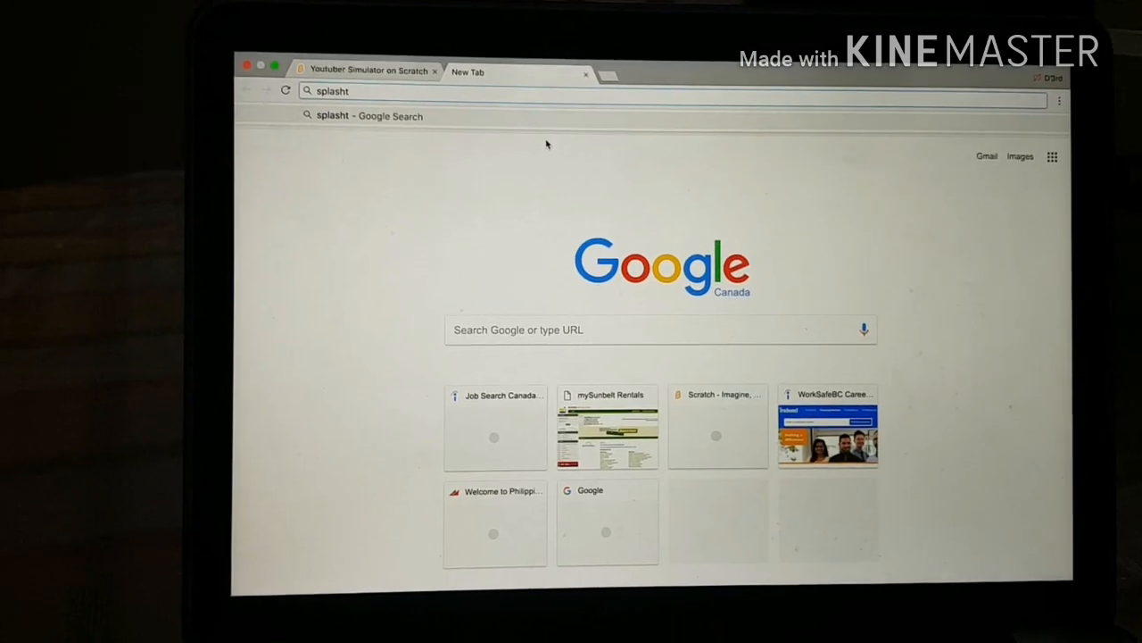
Start the Mac Streamer download on splashtop.com and cancel the Save As dialog
{"action": "type", "text": "op.com"}
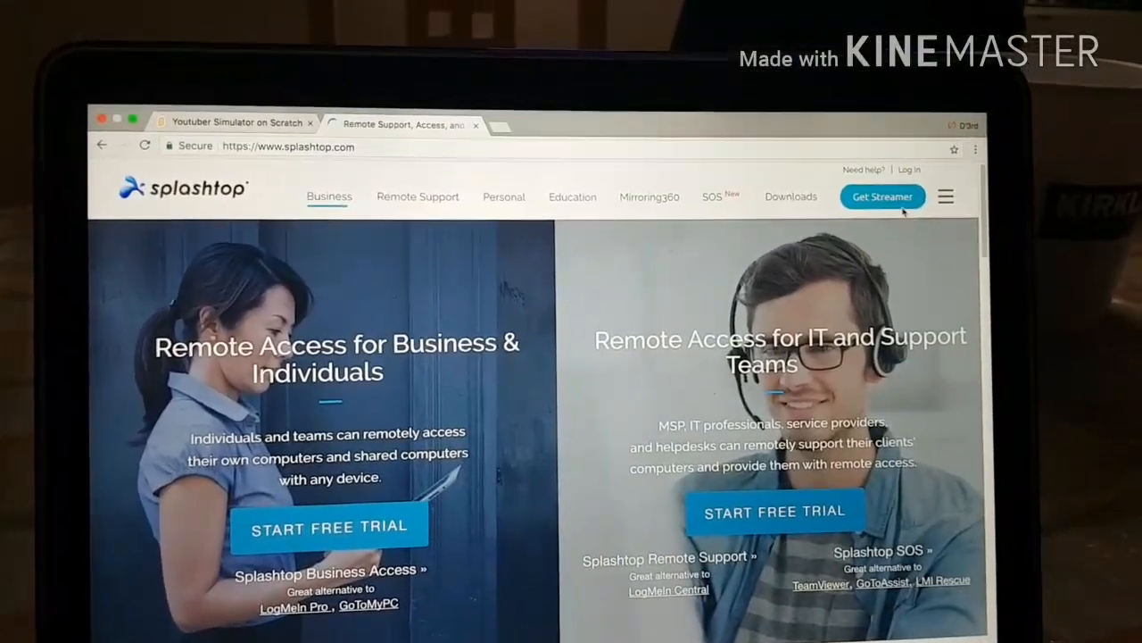
{"action": "left_click", "coordinate": [882, 197]}
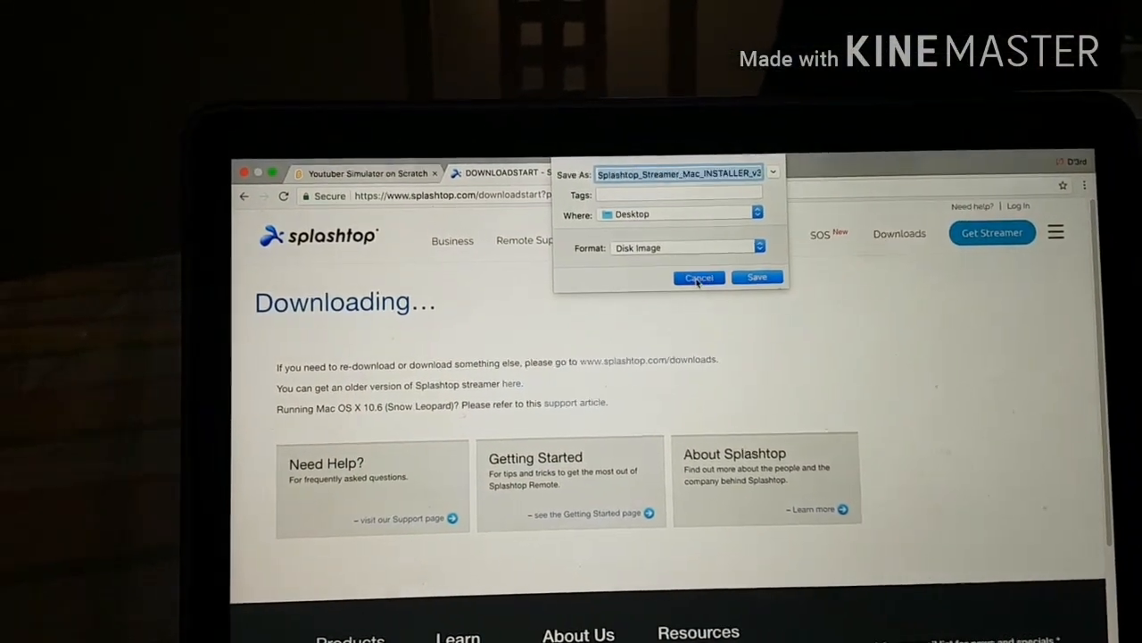
{"action": "left_click", "coordinate": [699, 278]}
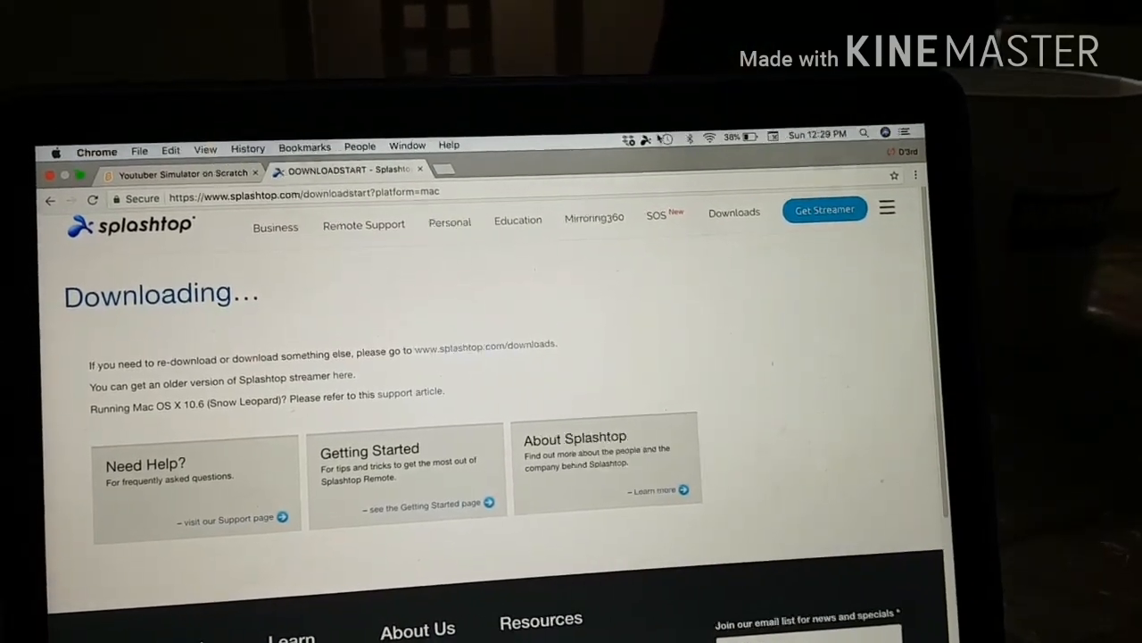
Search Finder Recents for 'splashtop', then close the Finder window to reveal the desktop
{"action": "left_click", "coordinate": [655, 143]}
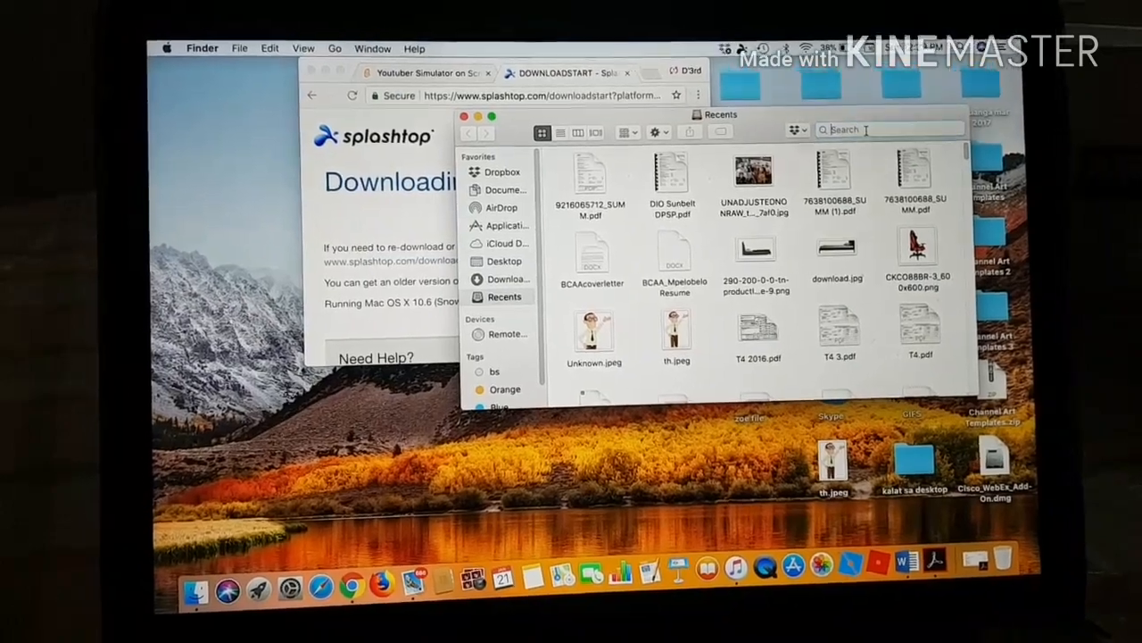
{"action": "type", "text": "a"}
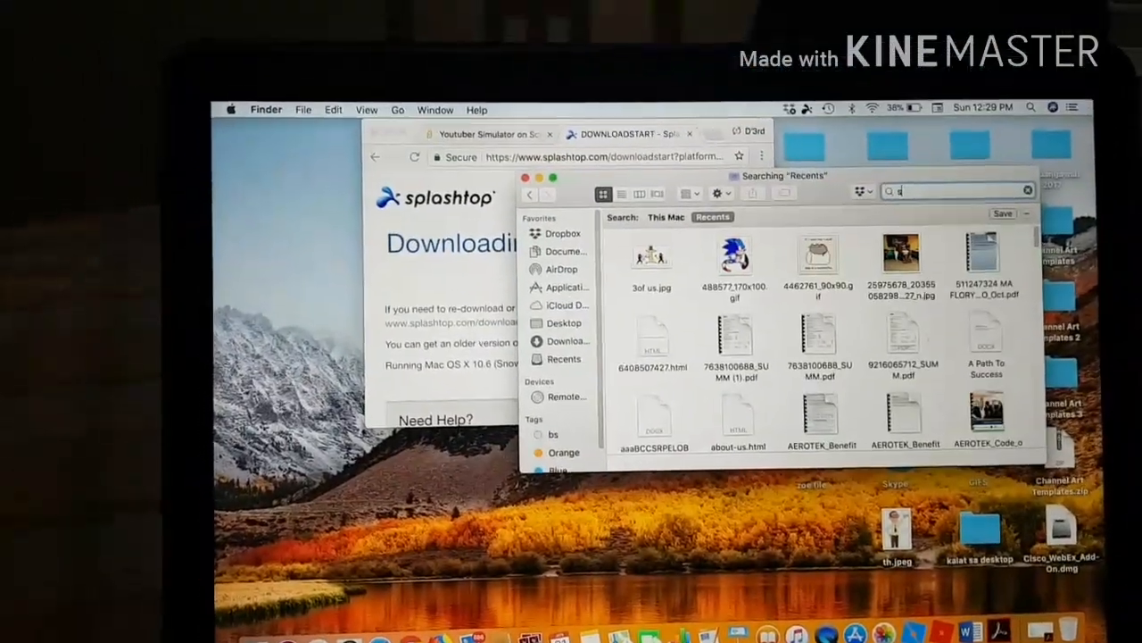
{"action": "type", "text": "pla"}
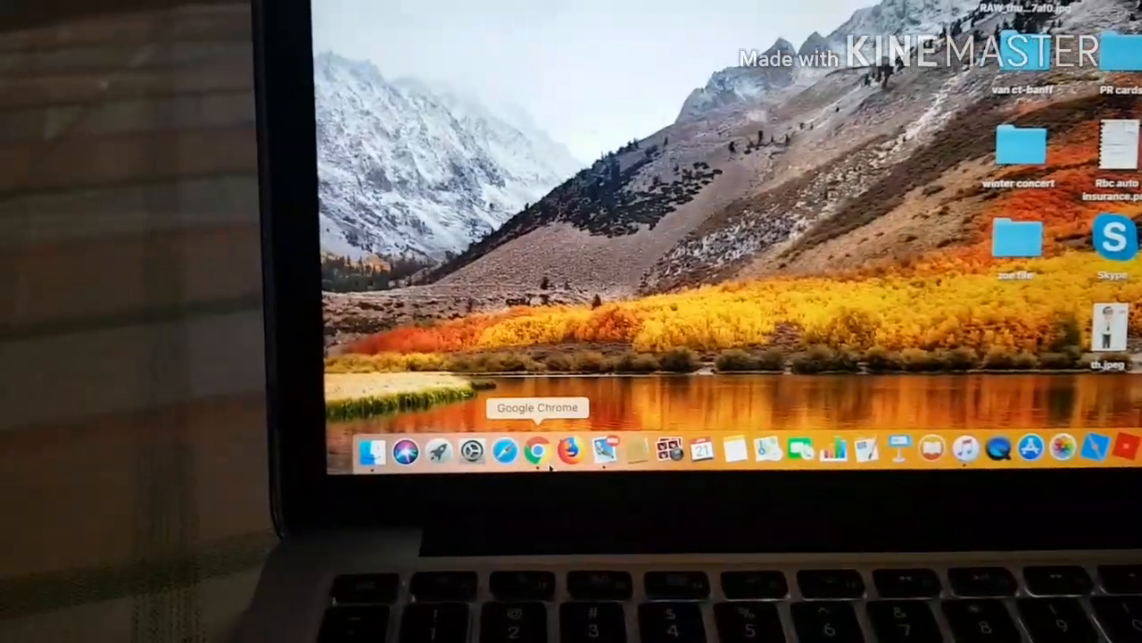
Bring Chrome back and save the SplashtopStreamer installer to the Desktop
{"action": "left_click", "coordinate": [538, 450]}
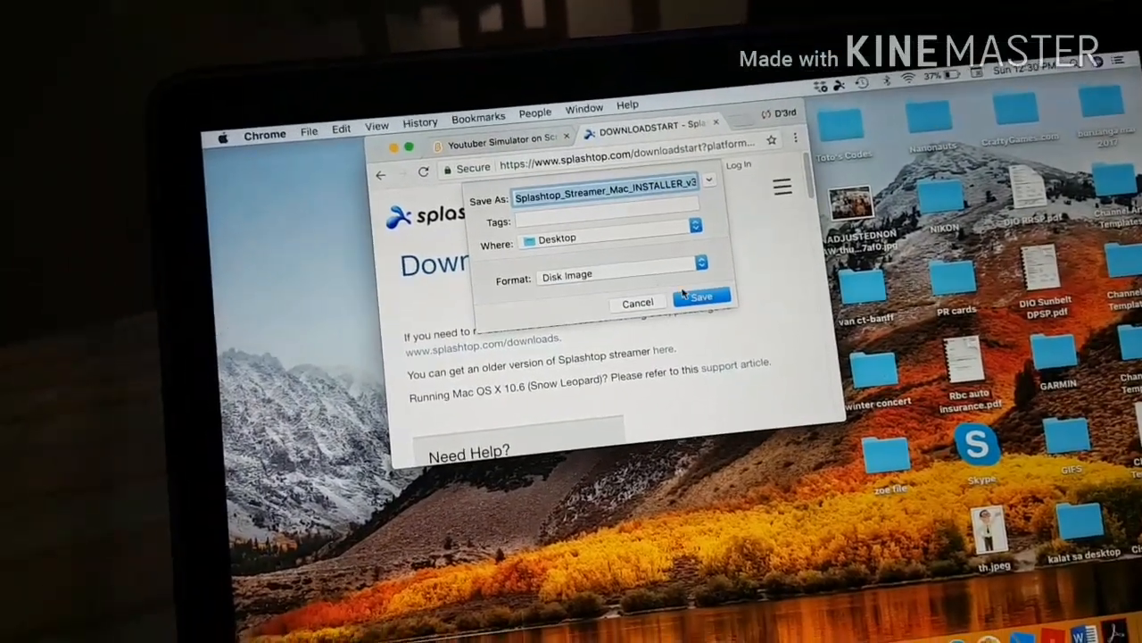
{"action": "left_click", "coordinate": [702, 297]}
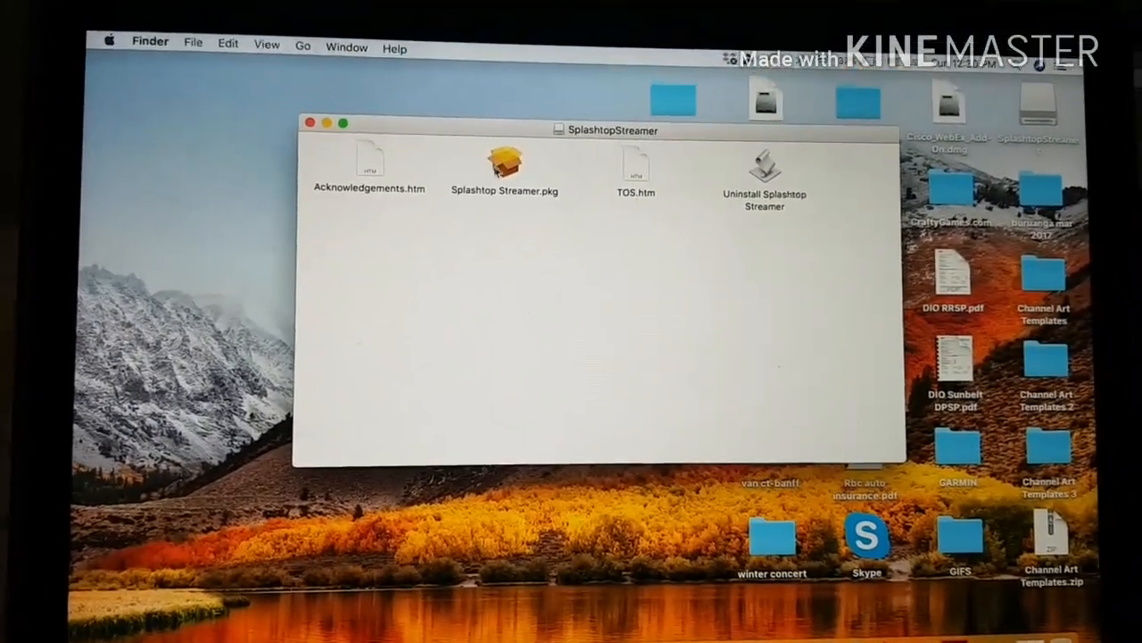
Run Splashtop Streamer.pkg past the warning and Introduction, installing on Macintosh HD
{"action": "double_click", "coordinate": [505, 166]}
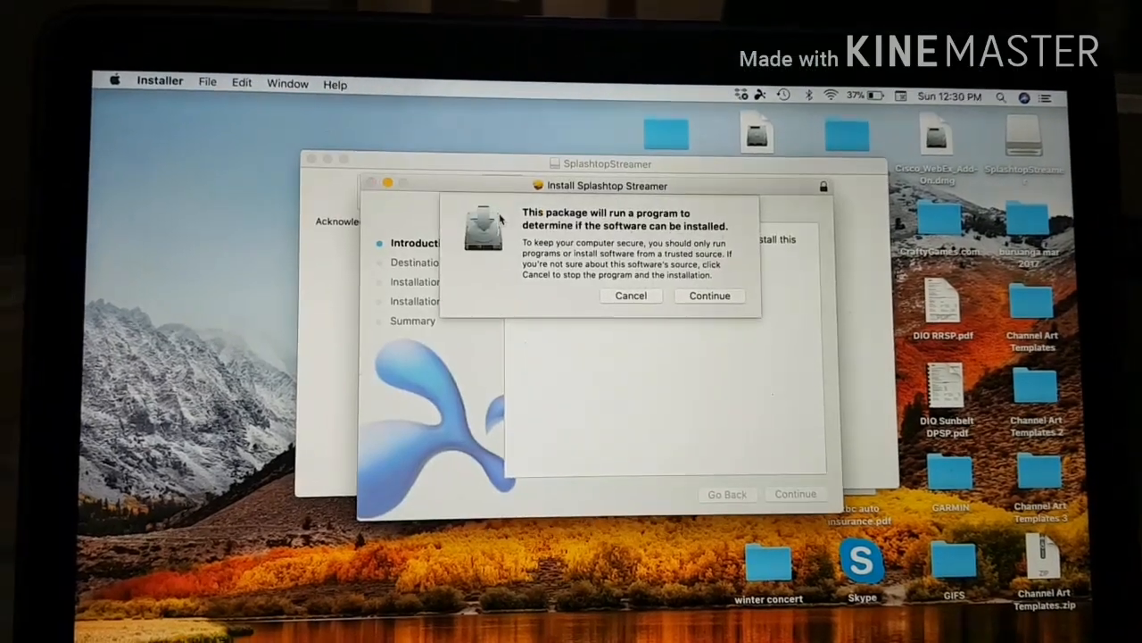
{"action": "left_click", "coordinate": [708, 296]}
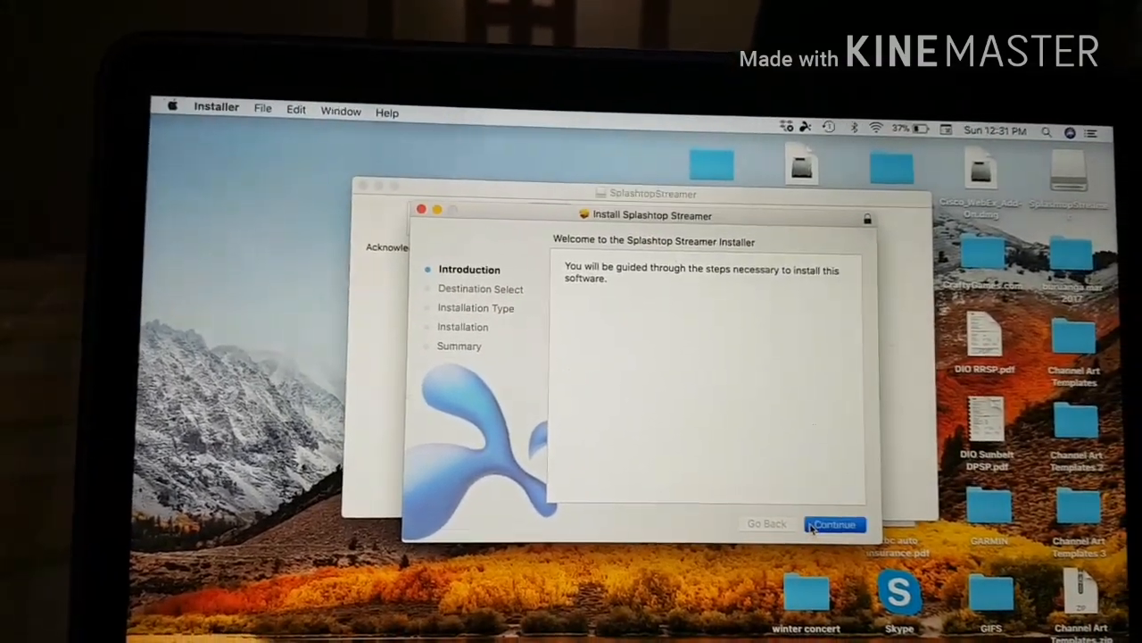
{"action": "left_click", "coordinate": [833, 524]}
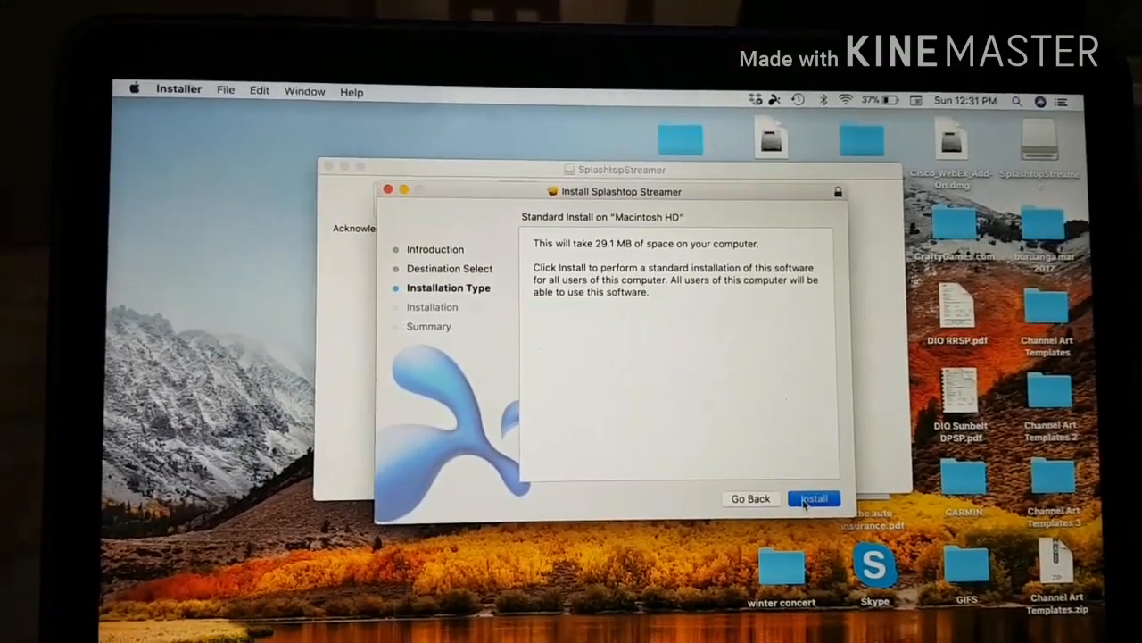
{"action": "left_click", "coordinate": [813, 498]}
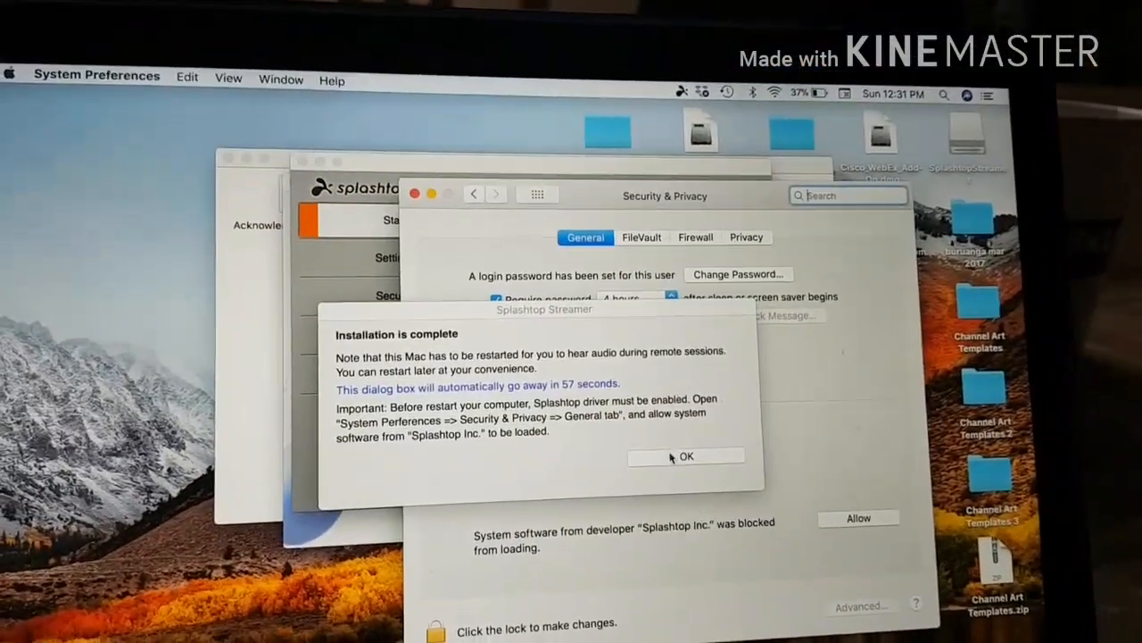
Dismiss the installation-complete notice and begin entering the Splashtop account email at login
{"action": "left_click", "coordinate": [687, 456]}
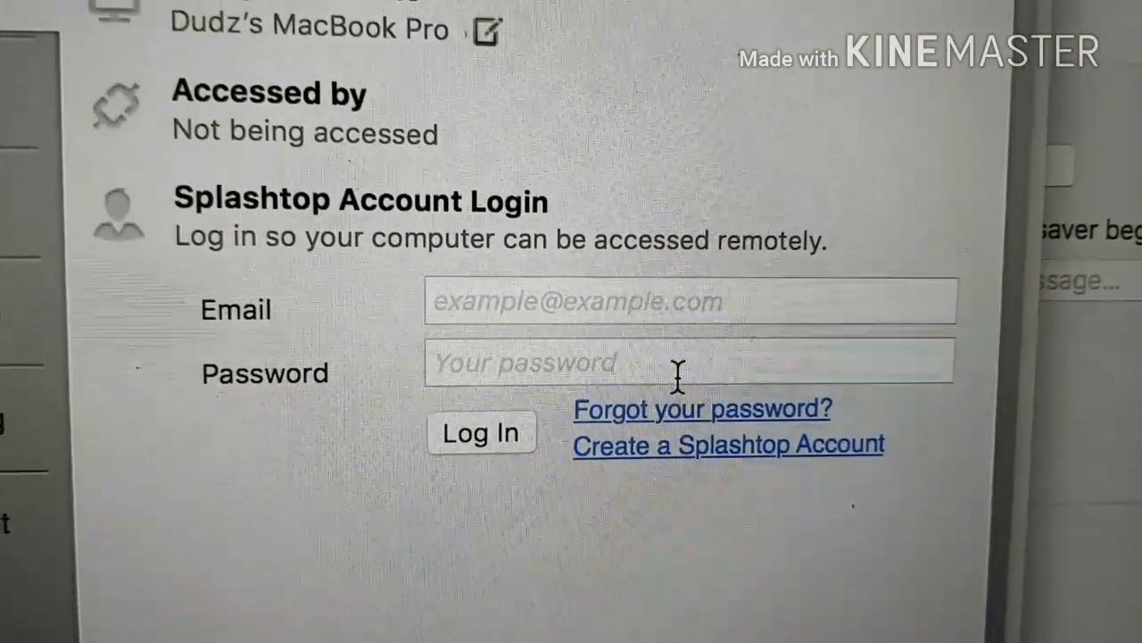
{"action": "left_click", "coordinate": [687, 301]}
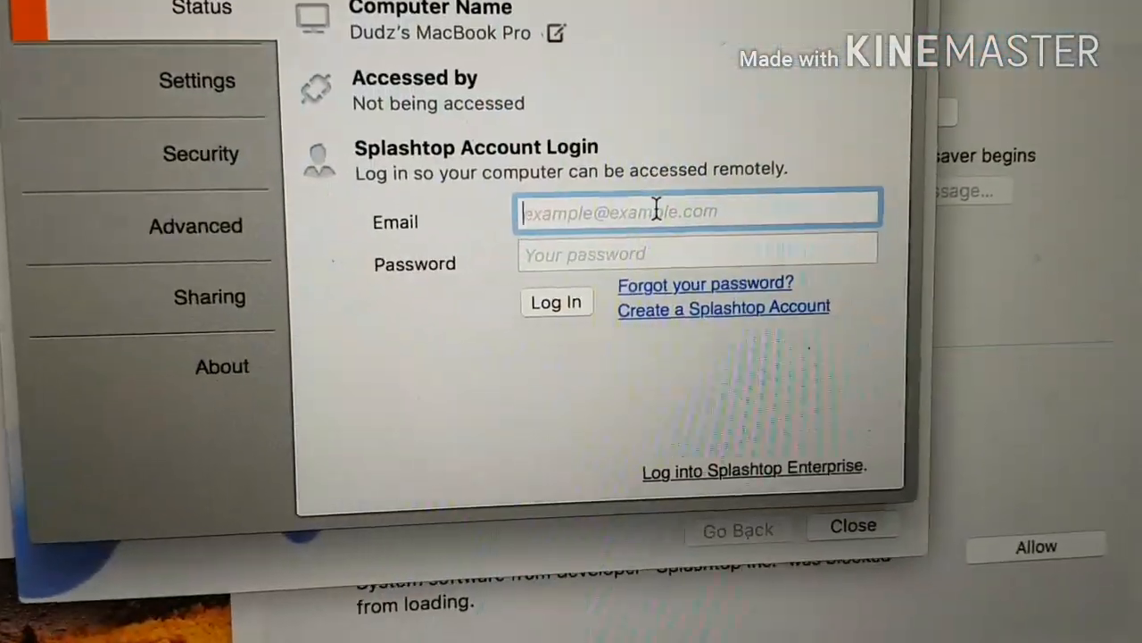
{"action": "left_click", "coordinate": [556, 301]}
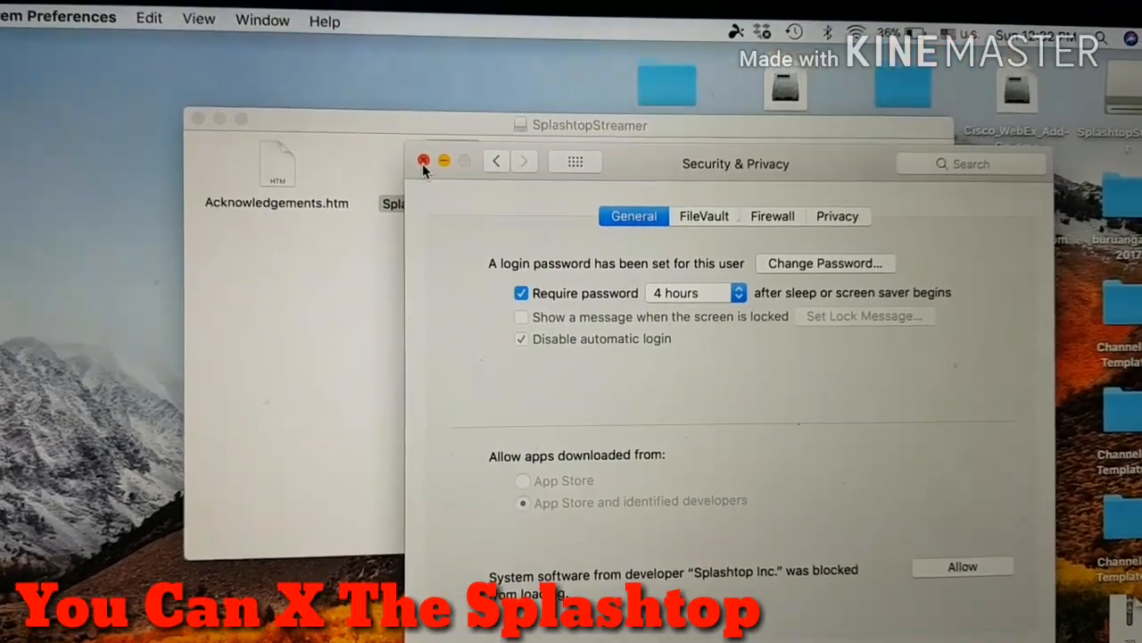
Close the Security & Privacy window listing Splashtop Inc.'s blocked software
{"action": "left_click", "coordinate": [424, 161]}
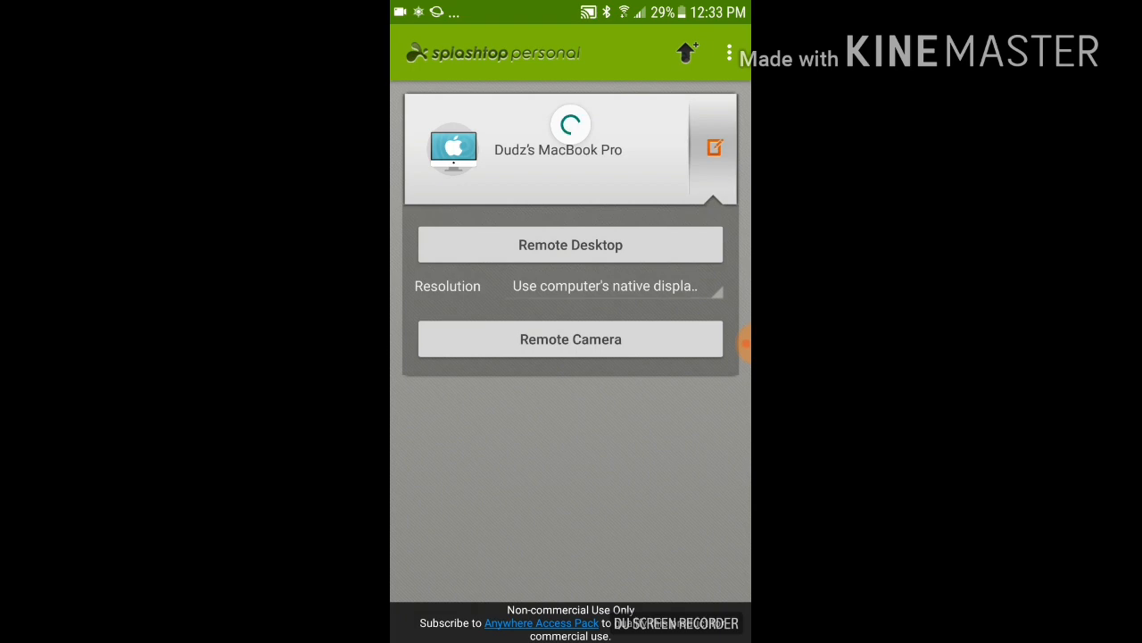
Start a Remote Desktop session with the MacBook and dismiss the gesture hints
{"action": "left_click", "coordinate": [571, 245]}
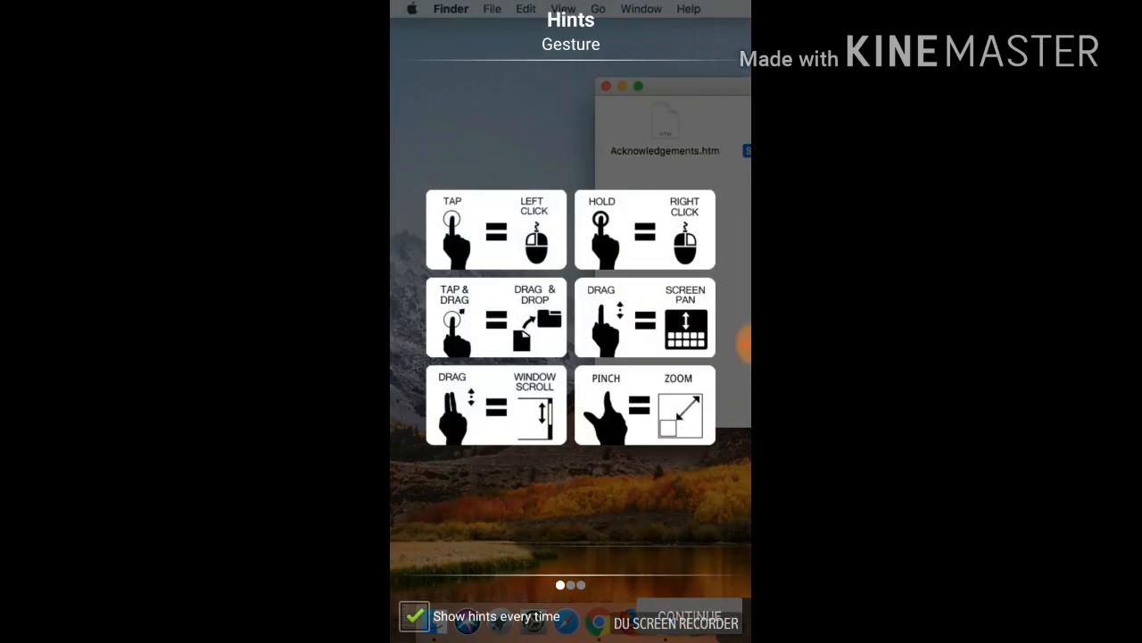
{"action": "left_click", "coordinate": [689, 616]}
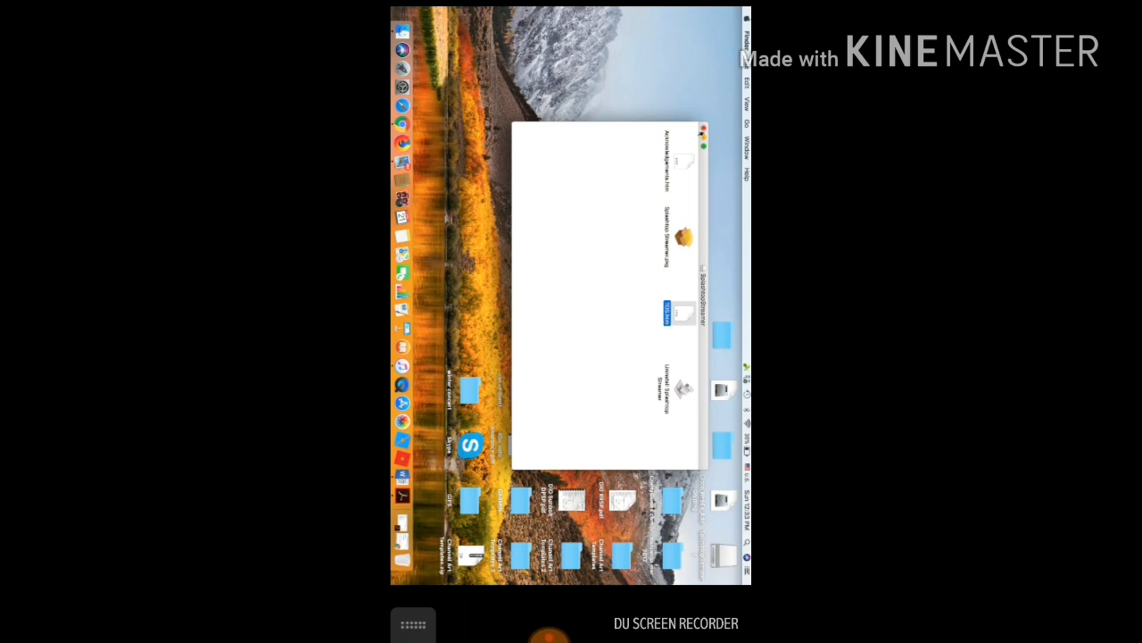
Tap the landscape remote desktop to work in the Mac's Chrome Splashtop download page
{"action": "left_click", "coordinate": [704, 132]}
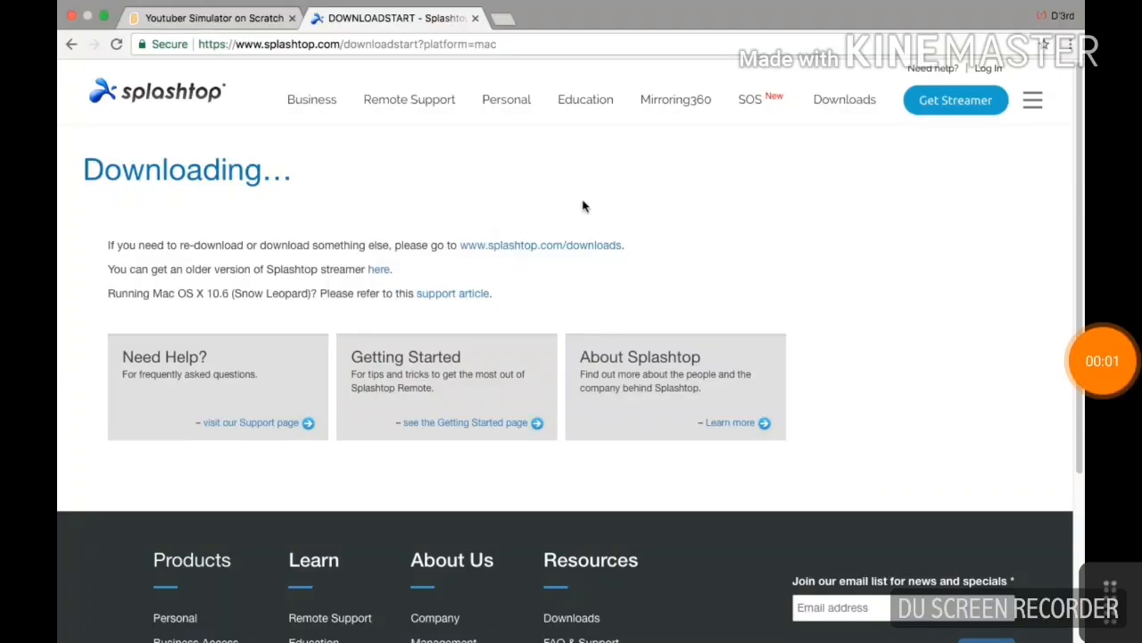
{"action": "mouse_move", "coordinate": [338, 195]}
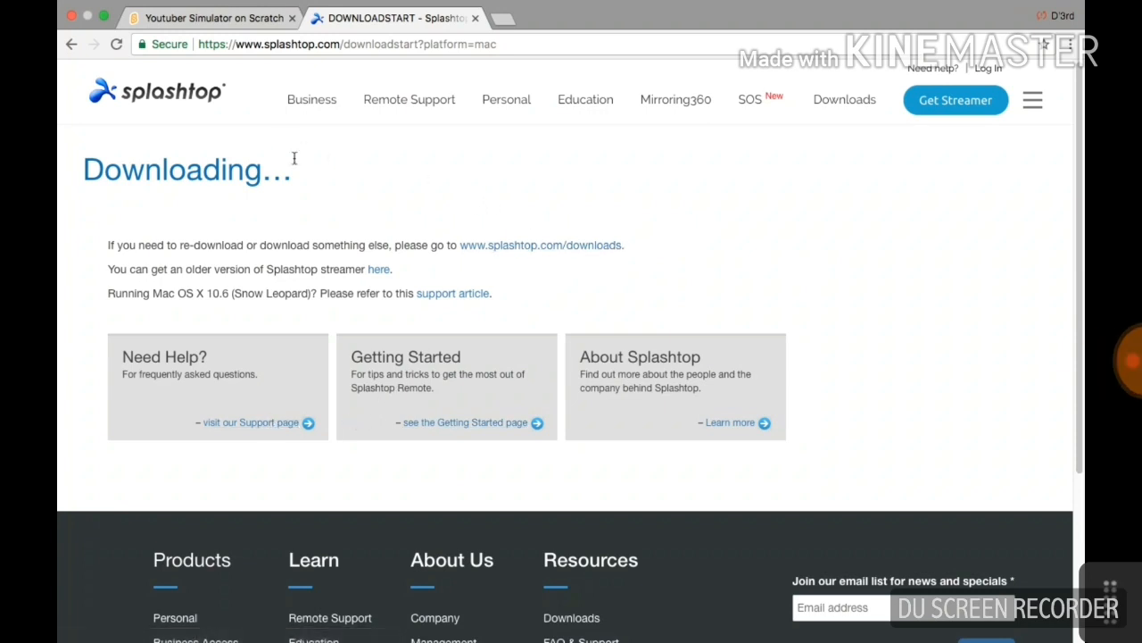
{"action": "mouse_move", "coordinate": [275, 160]}
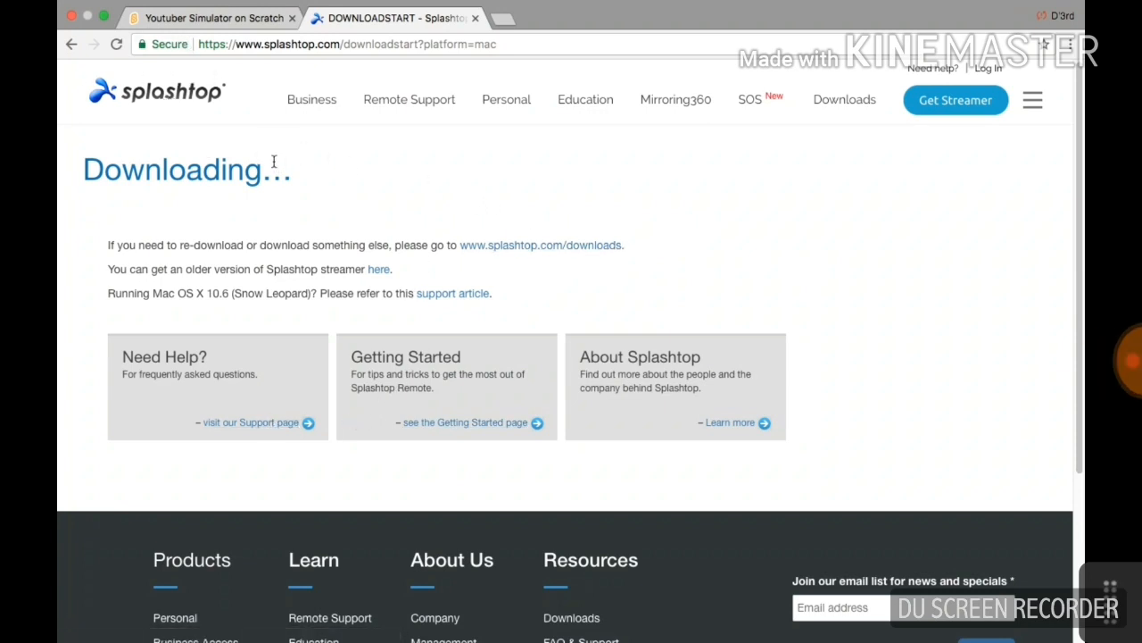